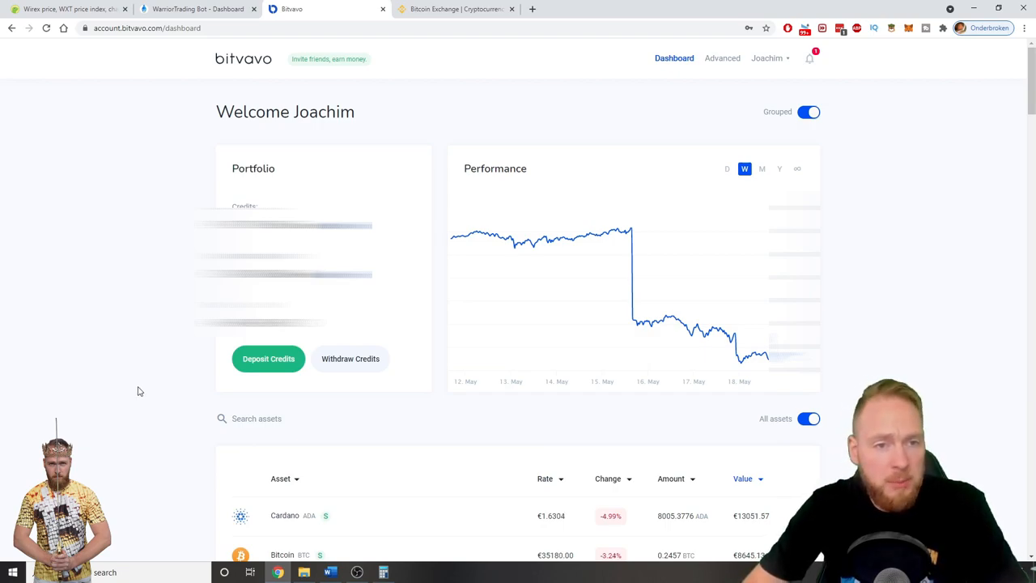
mouse_move(166, 391)
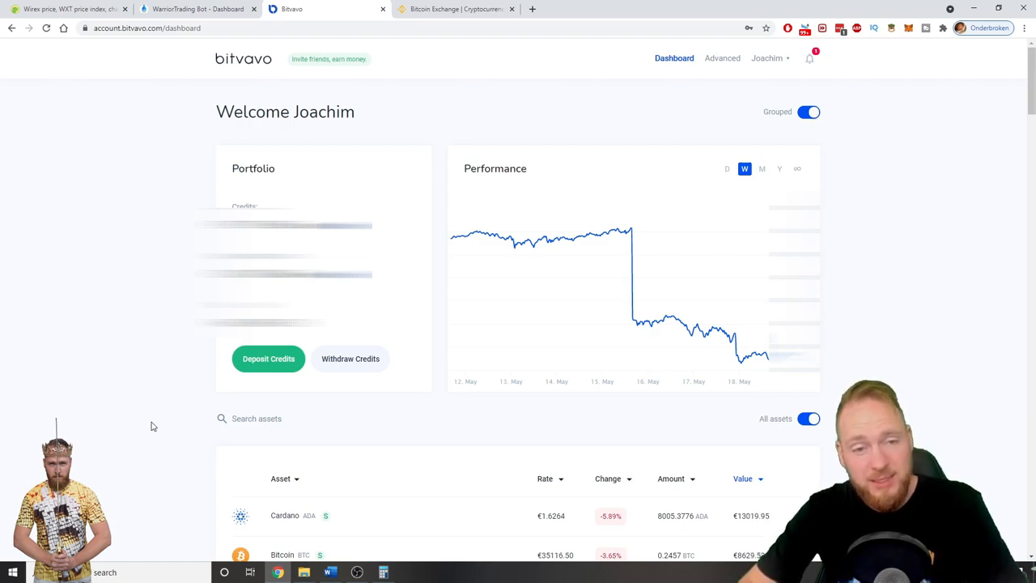
mouse_move(160, 344)
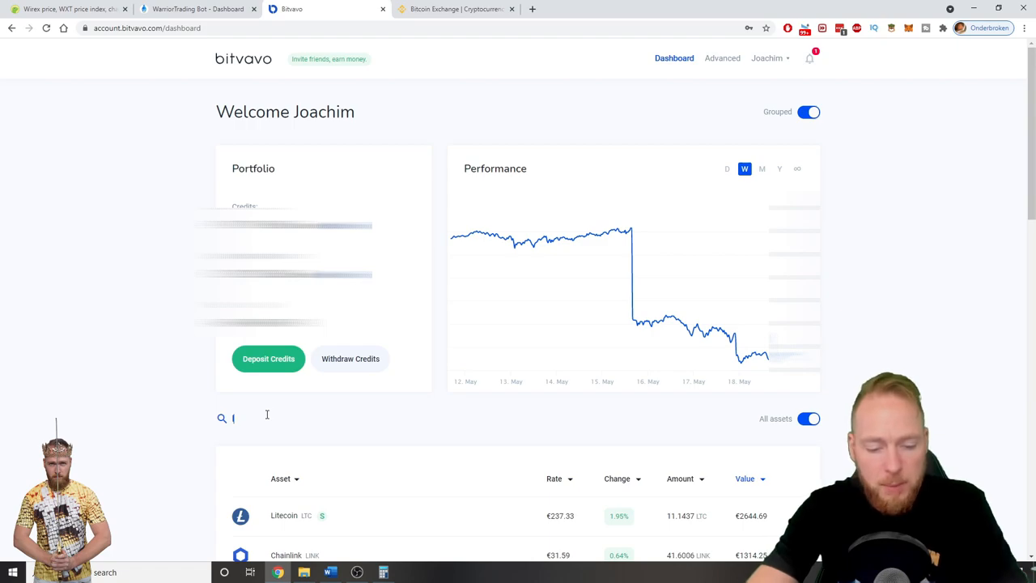
Buy €1000 of Litecoin on Bitvavo, bringing the balance to about 15.36 LTC.
text(ltc)
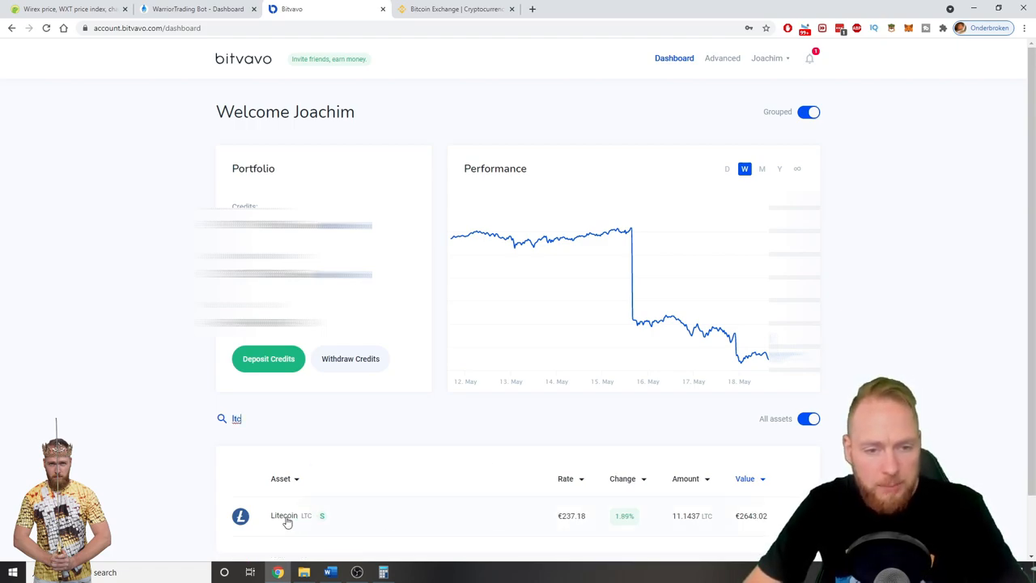
click(284, 516)
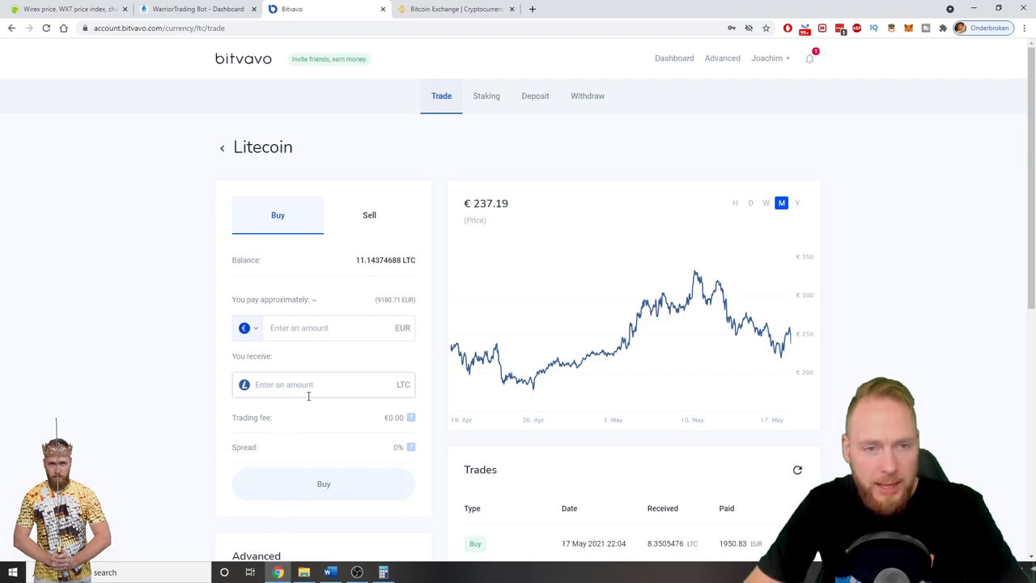
click(324, 328)
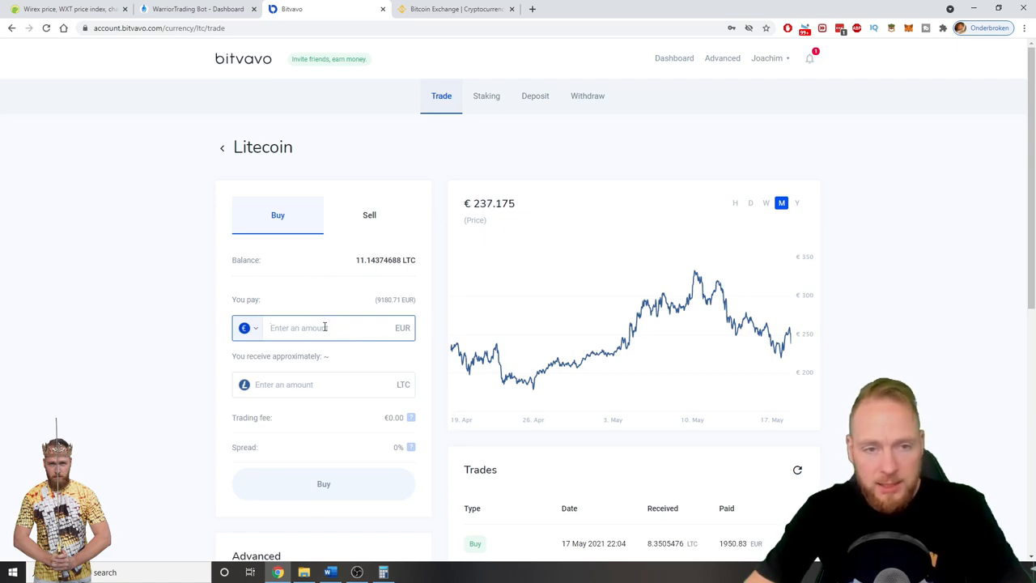
text(1000)
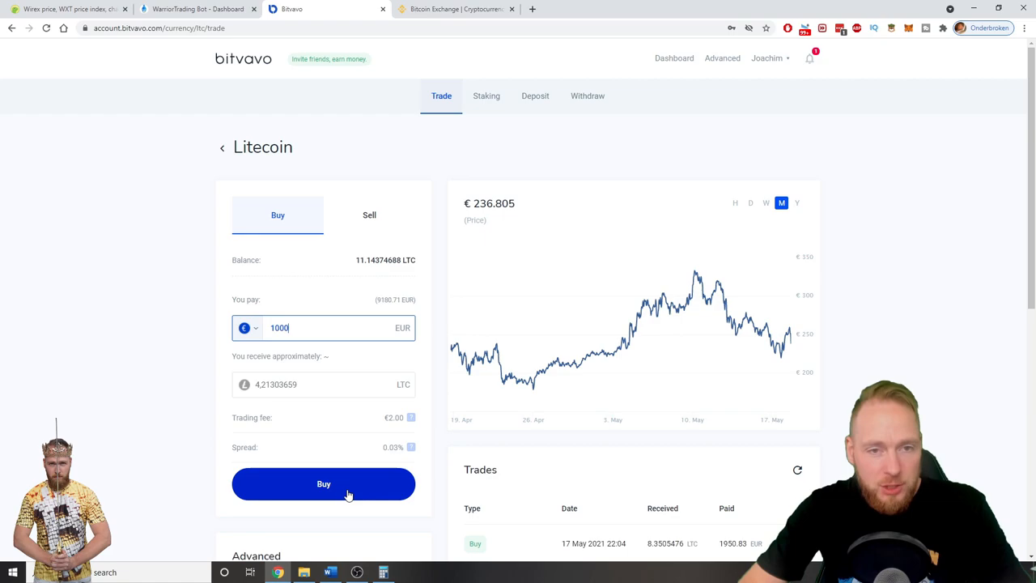
click(323, 483)
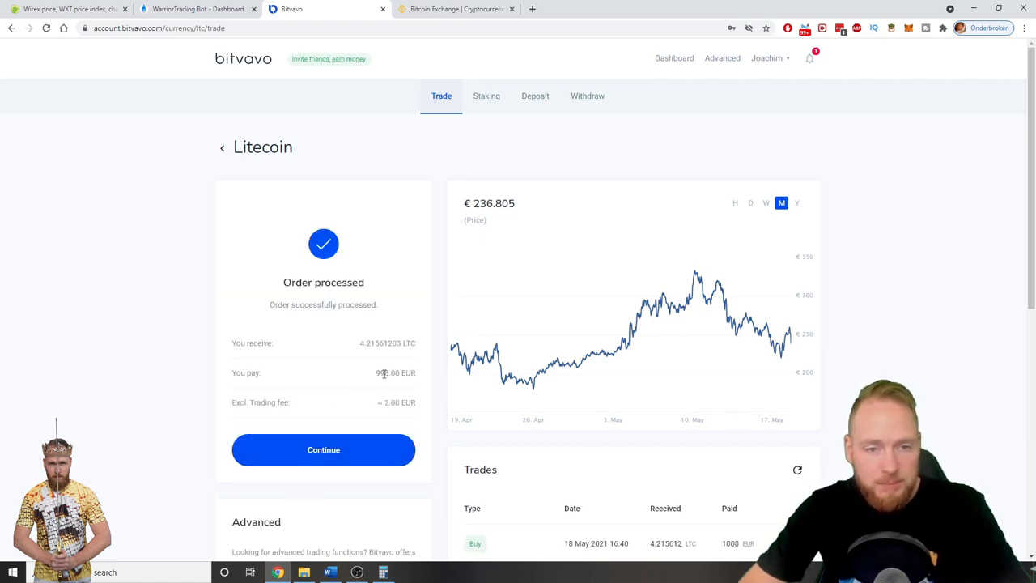
click(323, 450)
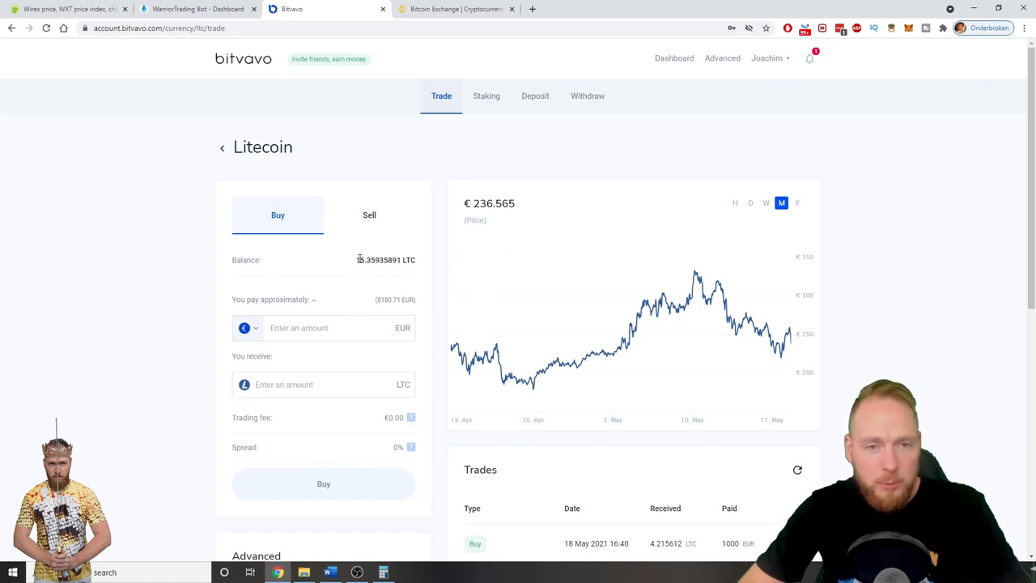
In Binance's Fiat and Spot wallet, filter to ltc and reach the Litecoin deposit page.
click(454, 9)
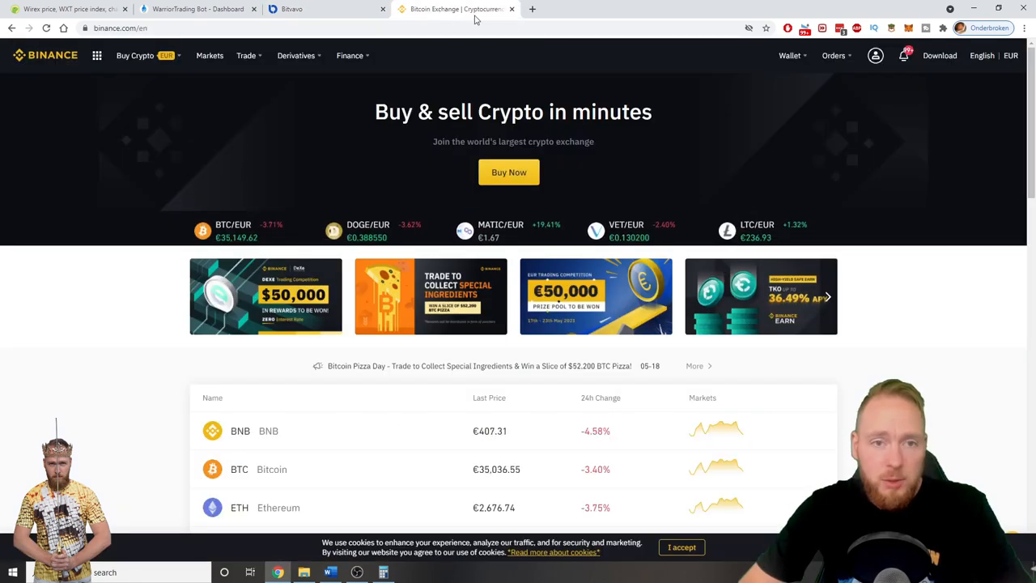
click(789, 55)
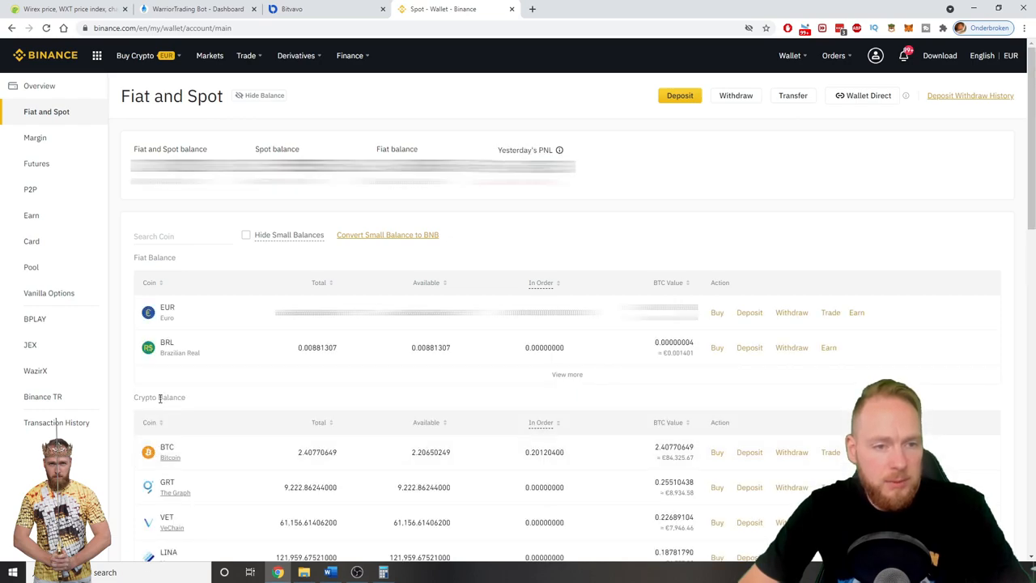
click(178, 236)
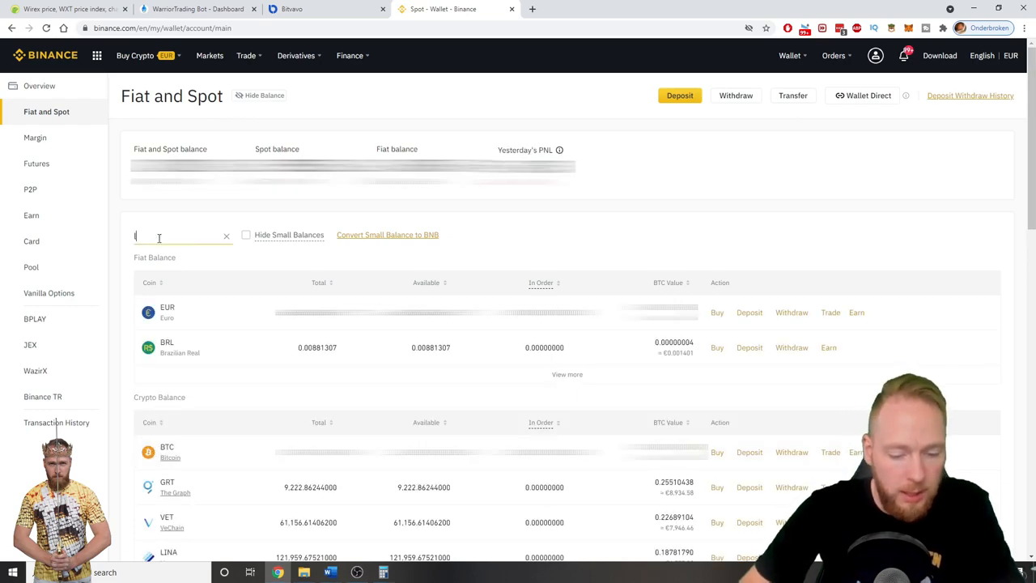
text(ltc)
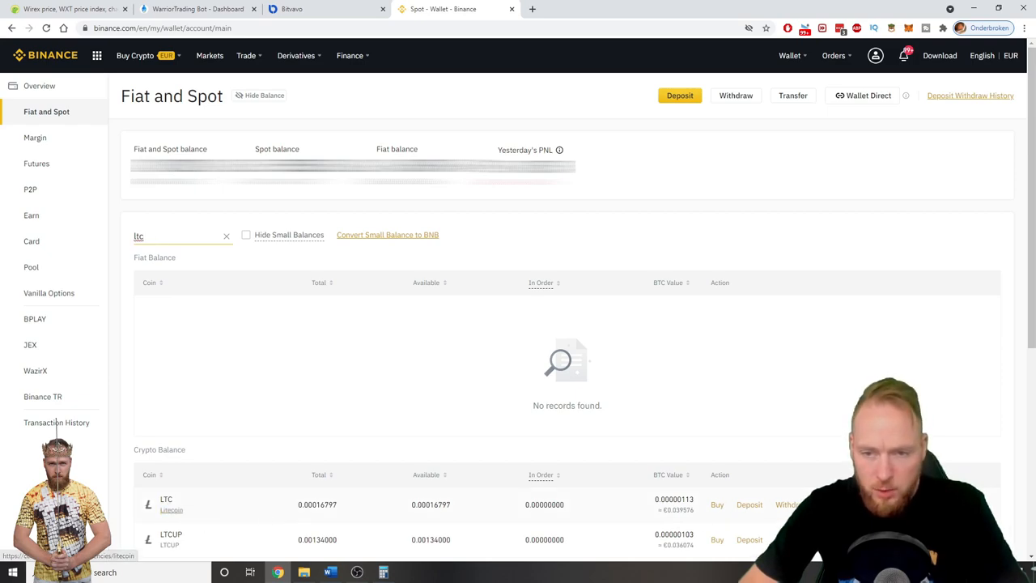
click(749, 504)
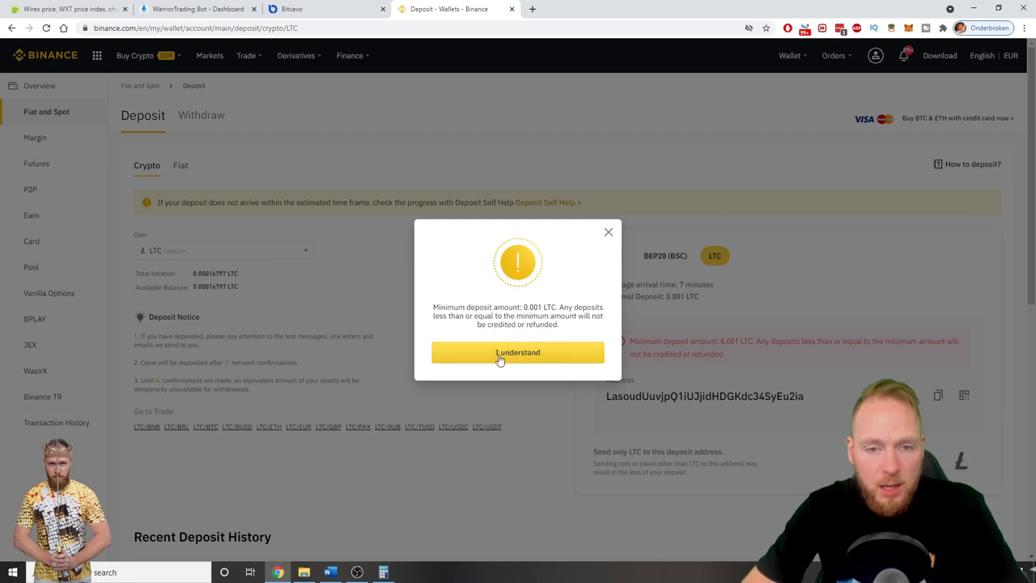
Acknowledge the 0.001 LTC minimum-deposit notice and copy the LTC deposit address.
click(517, 352)
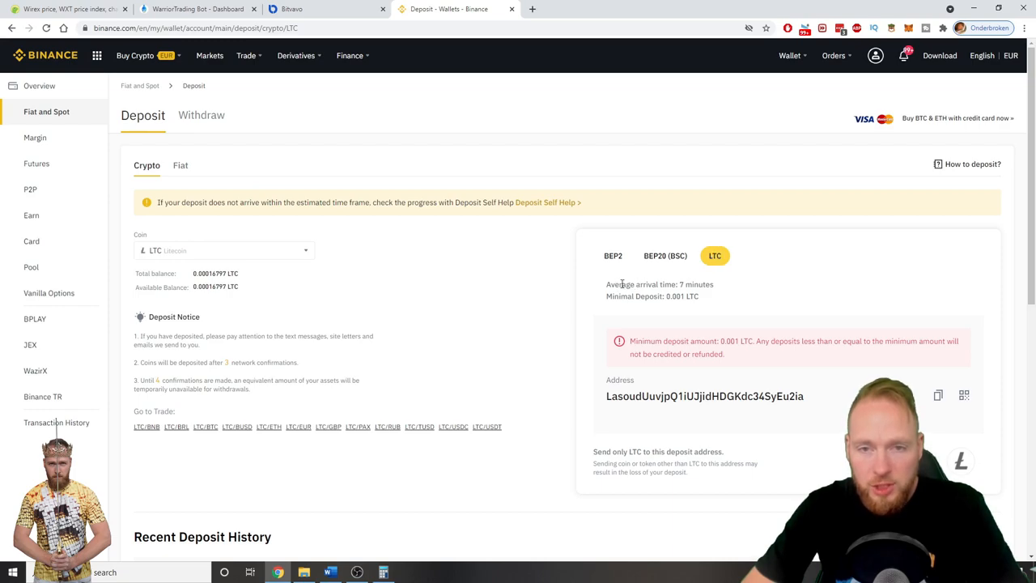
mouse_move(829, 416)
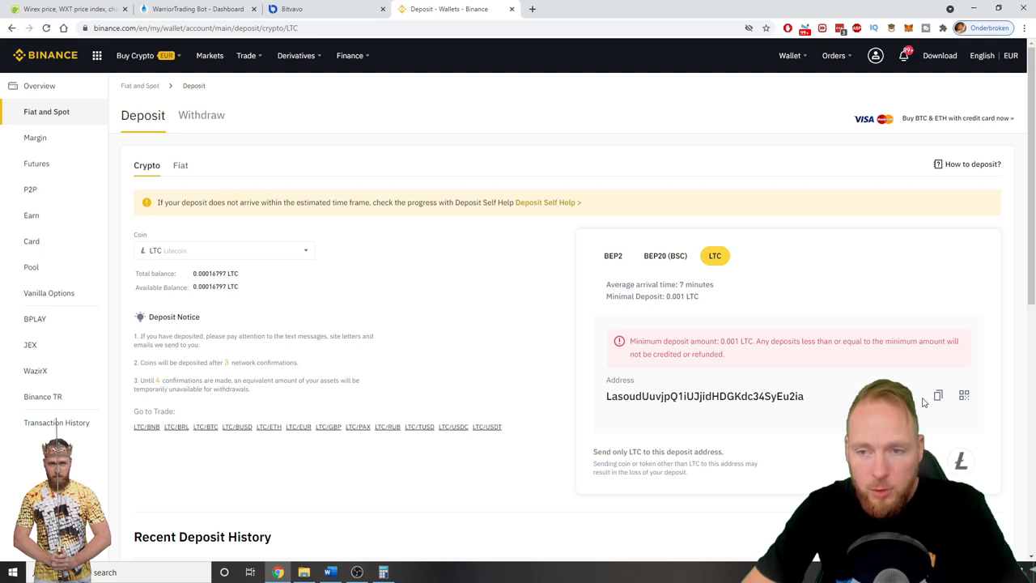
mouse_move(938, 396)
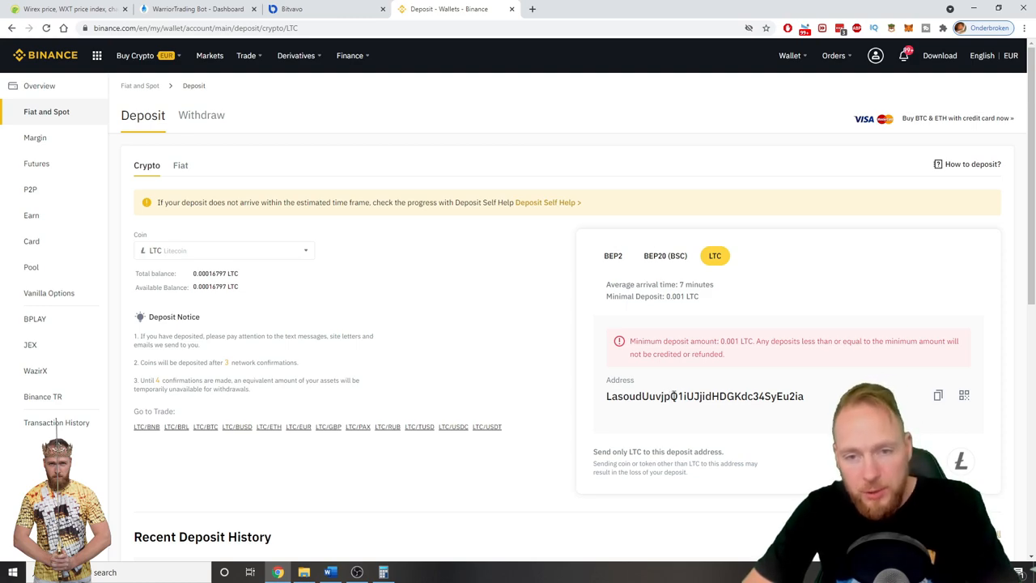
mouse_move(937, 396)
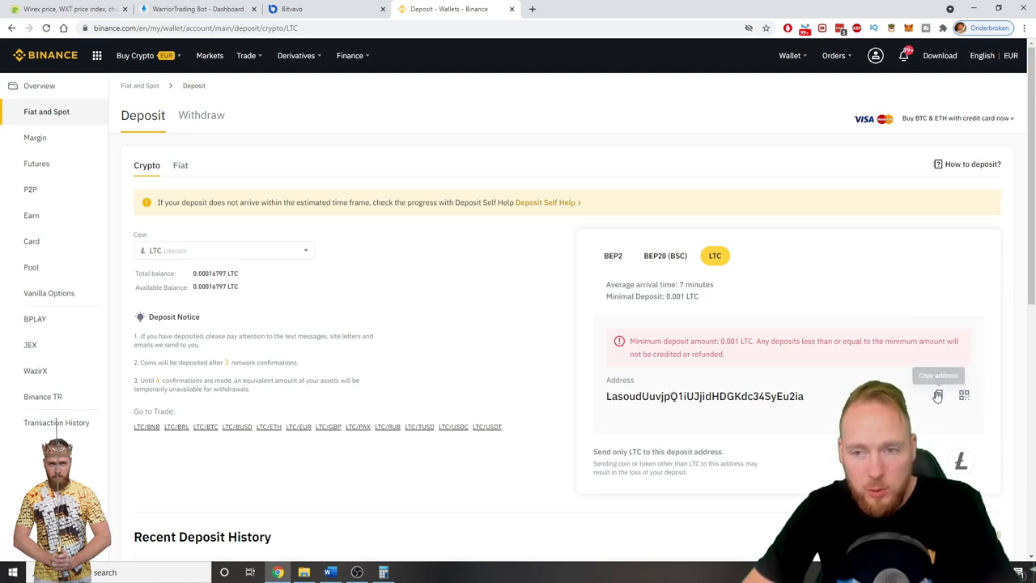
click(324, 9)
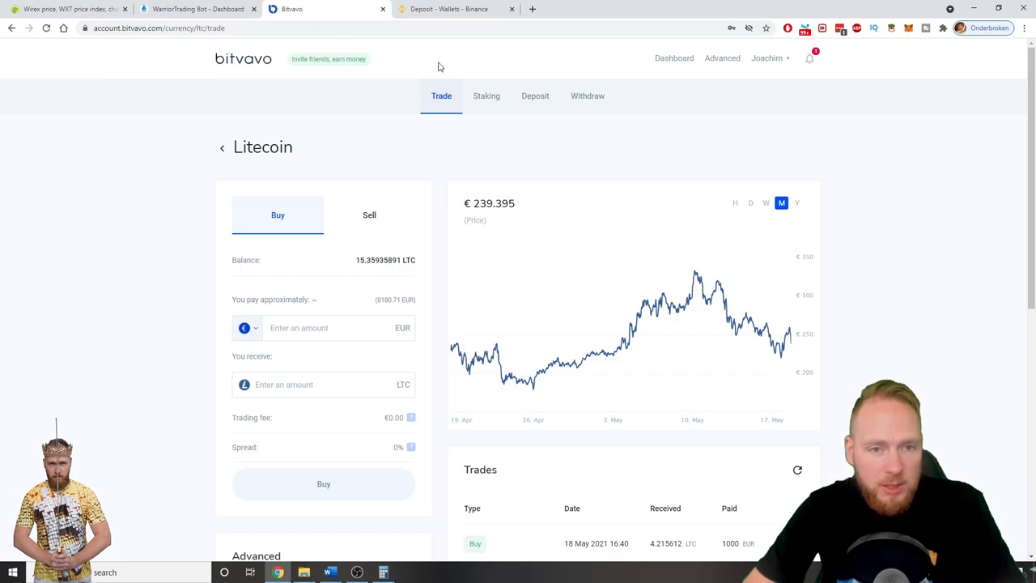
click(587, 95)
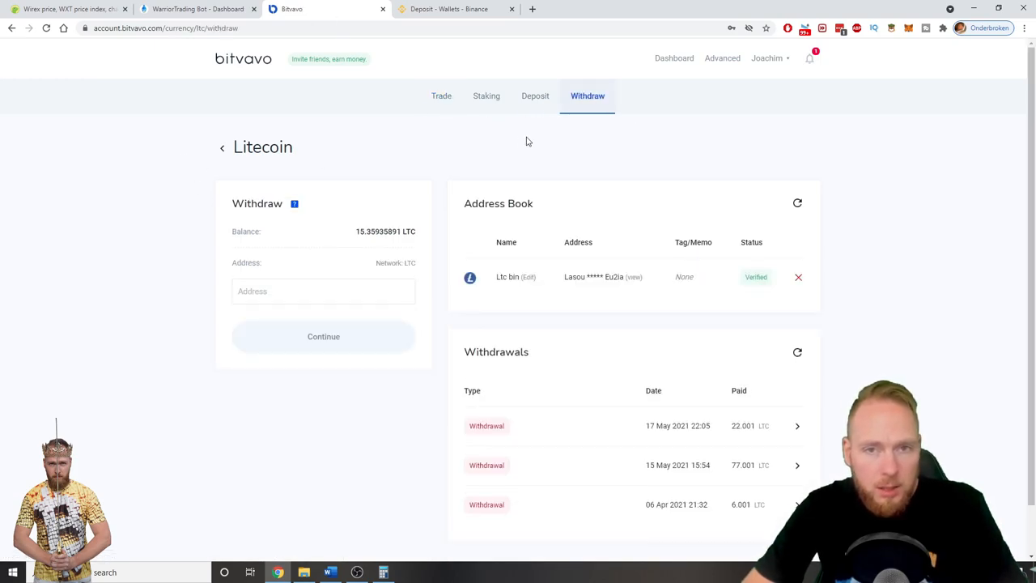
mouse_move(597, 276)
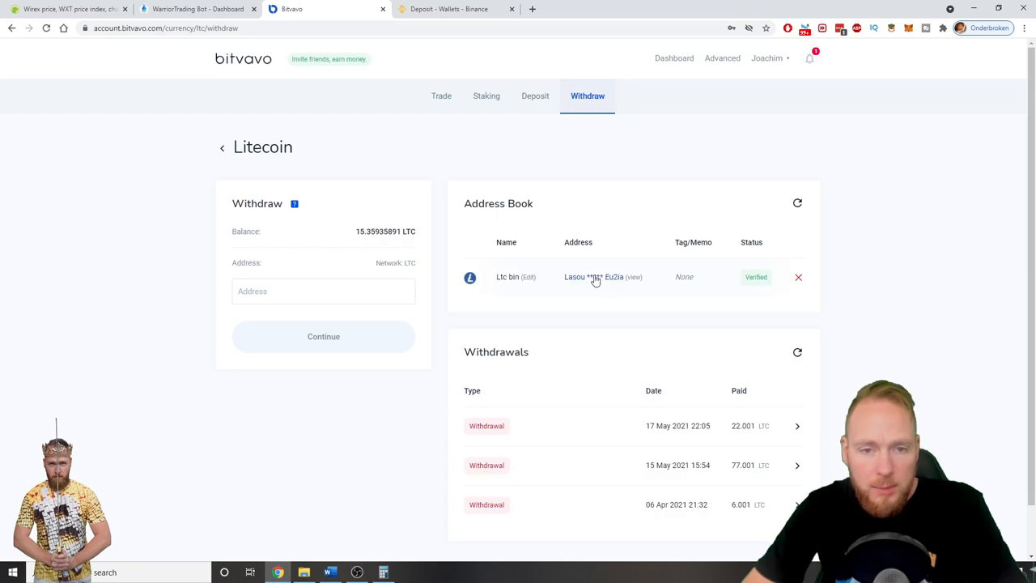
click(323, 291)
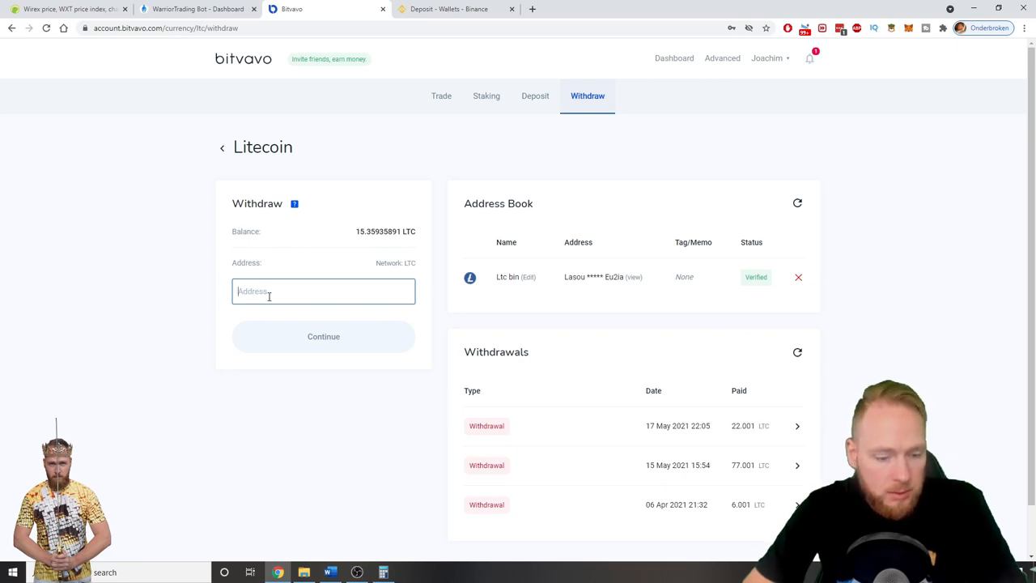
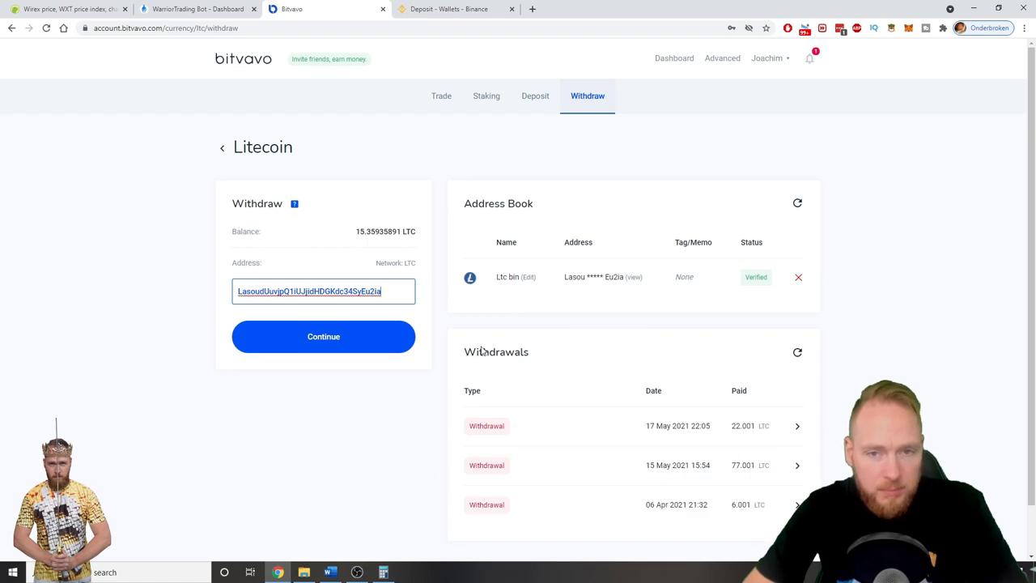
mouse_move(450, 410)
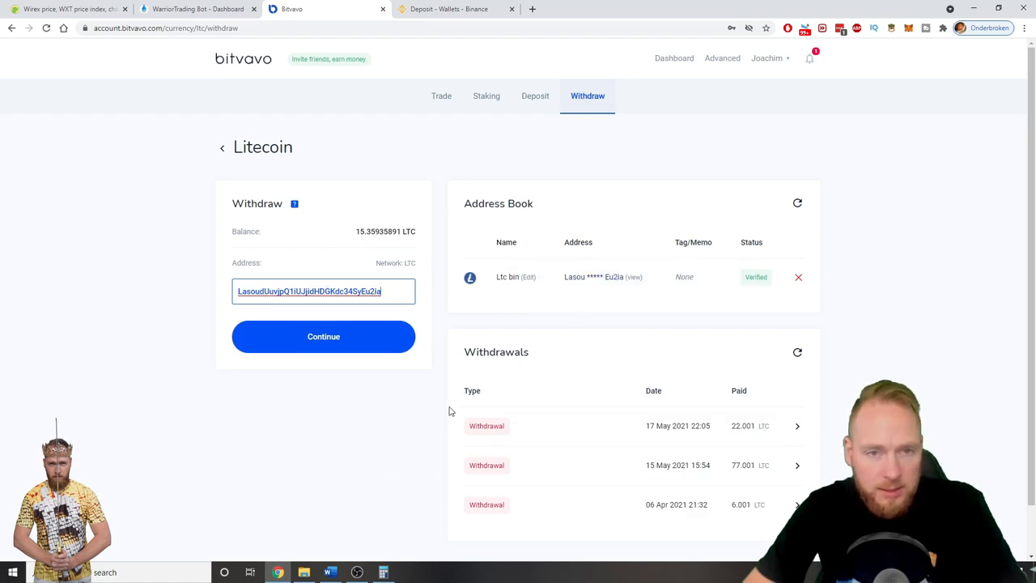
click(323, 336)
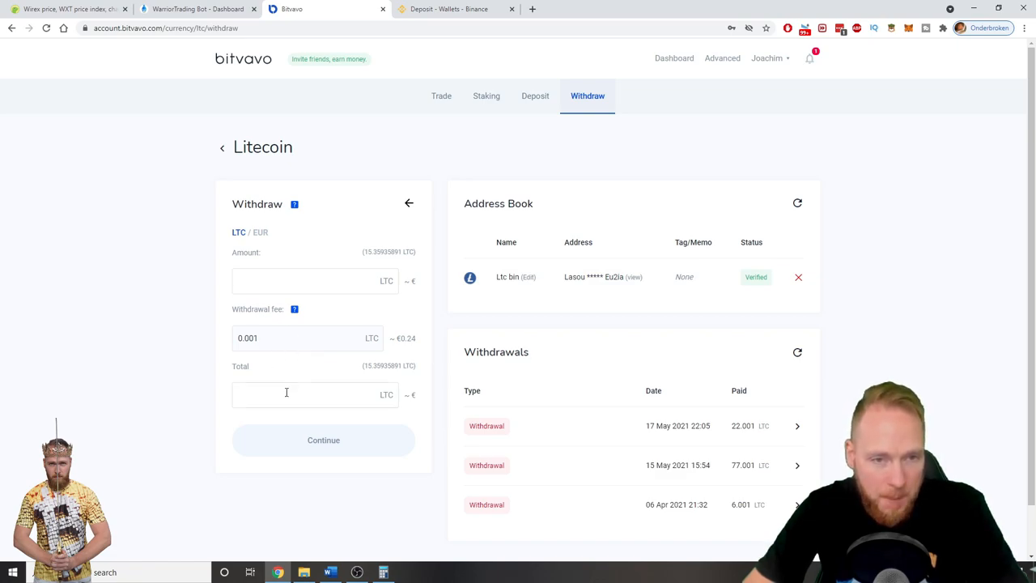
Set the withdrawal amount to 5 LTC (5.001 with fee) and send it for review.
click(315, 281)
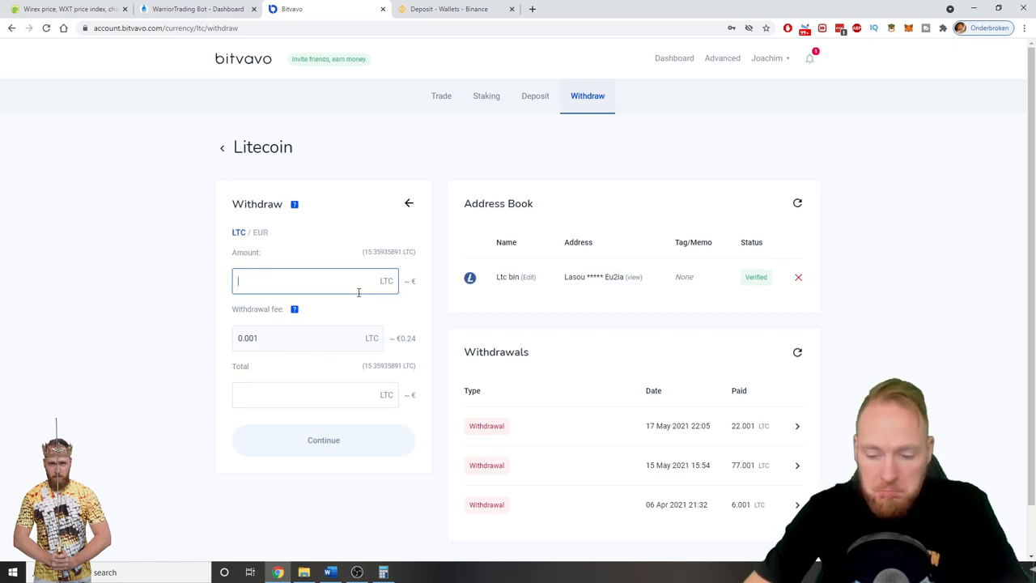
text(4)
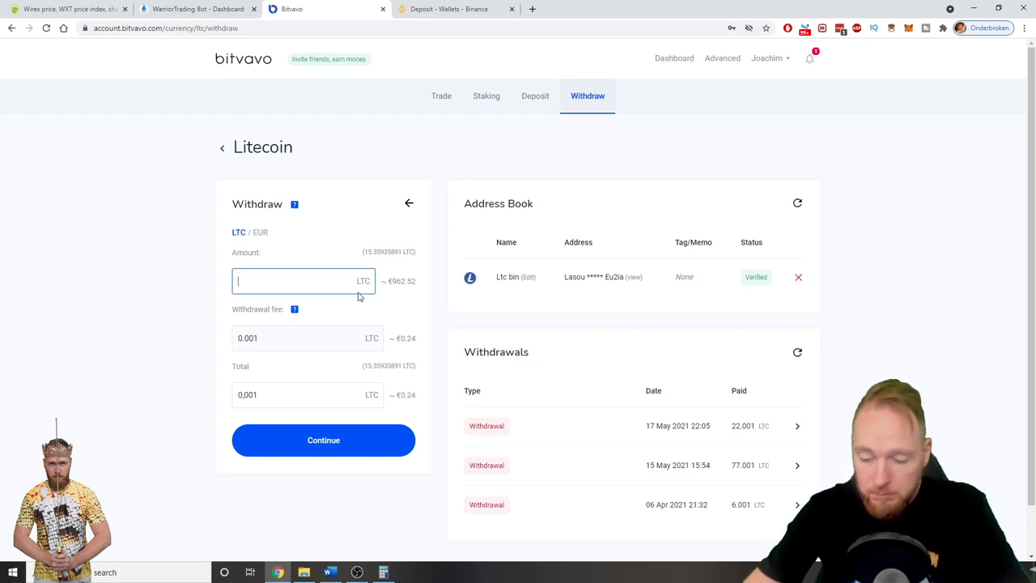
text(5)
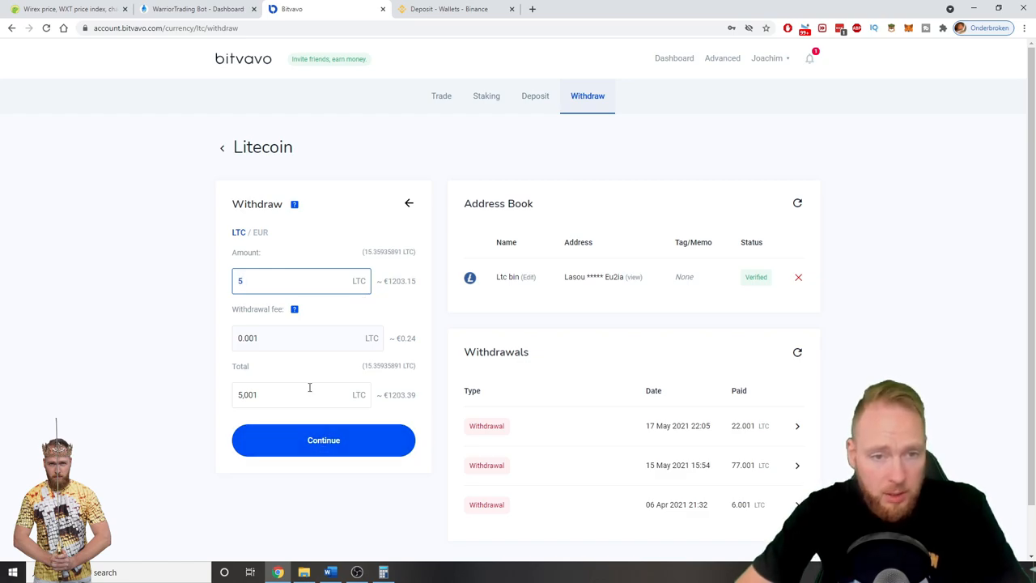
mouse_move(322, 347)
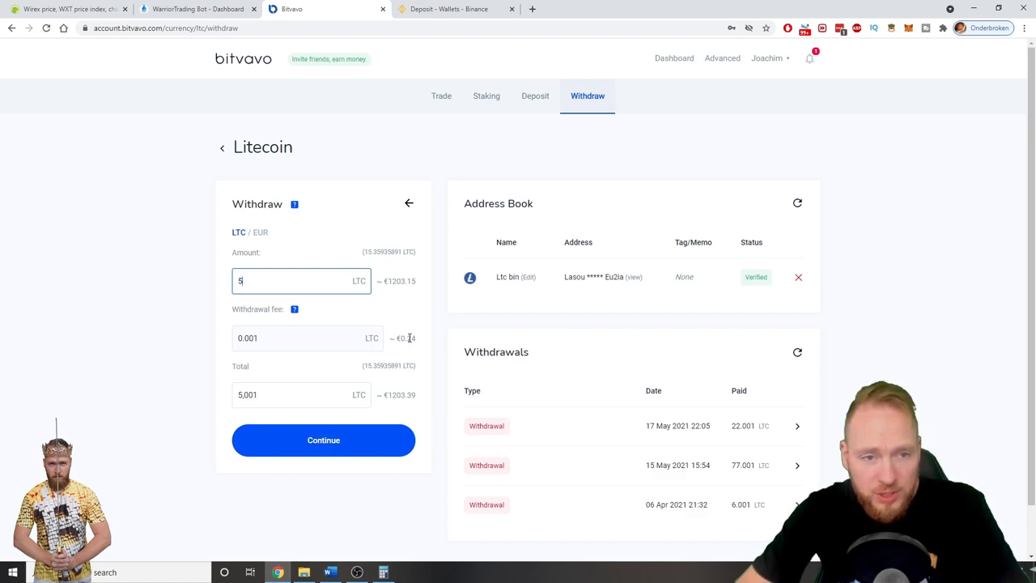
mouse_move(421, 404)
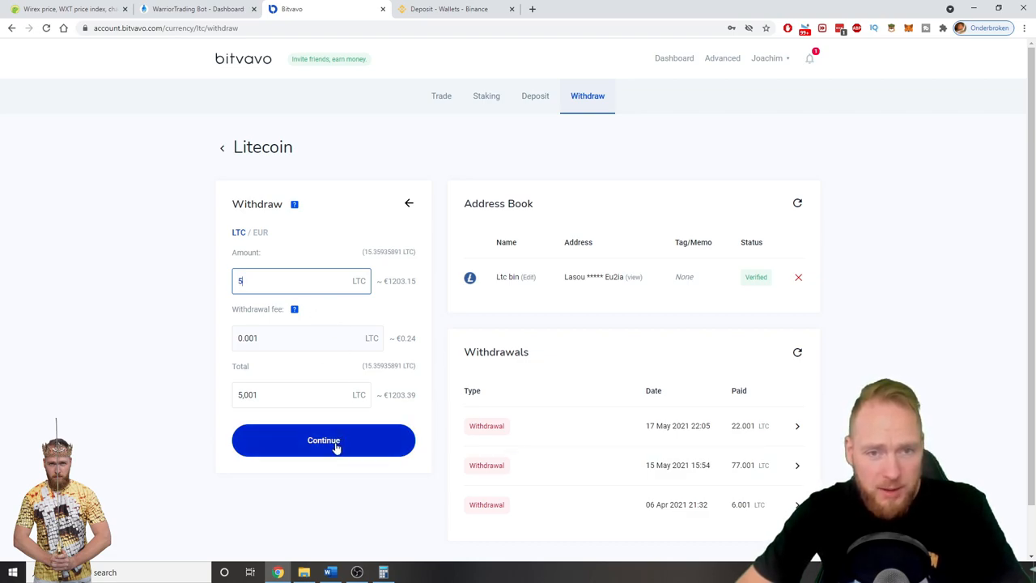
click(323, 439)
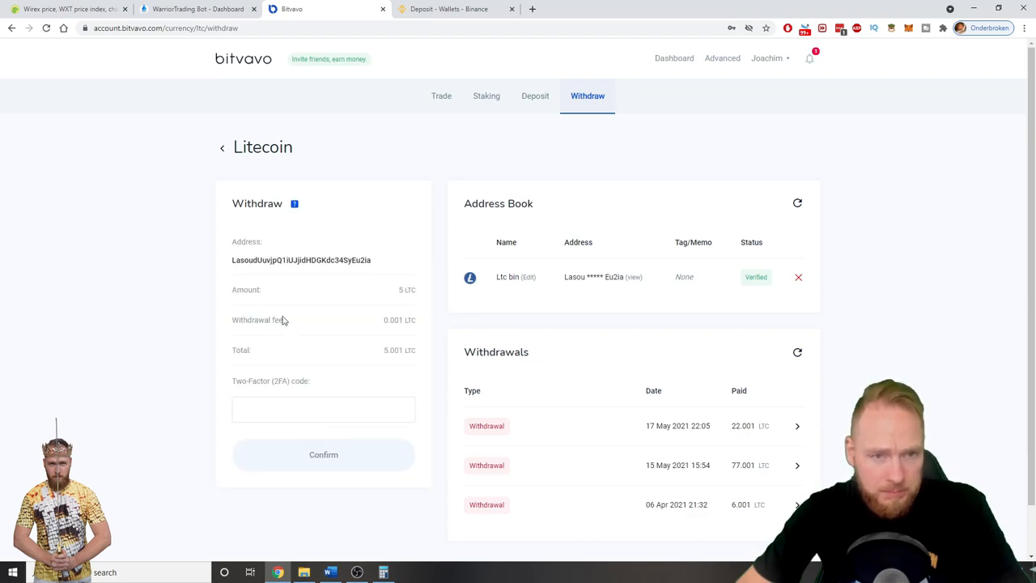
Enter the 2FA code and confirm the 5 LTC withdrawal as submitted.
click(323, 410)
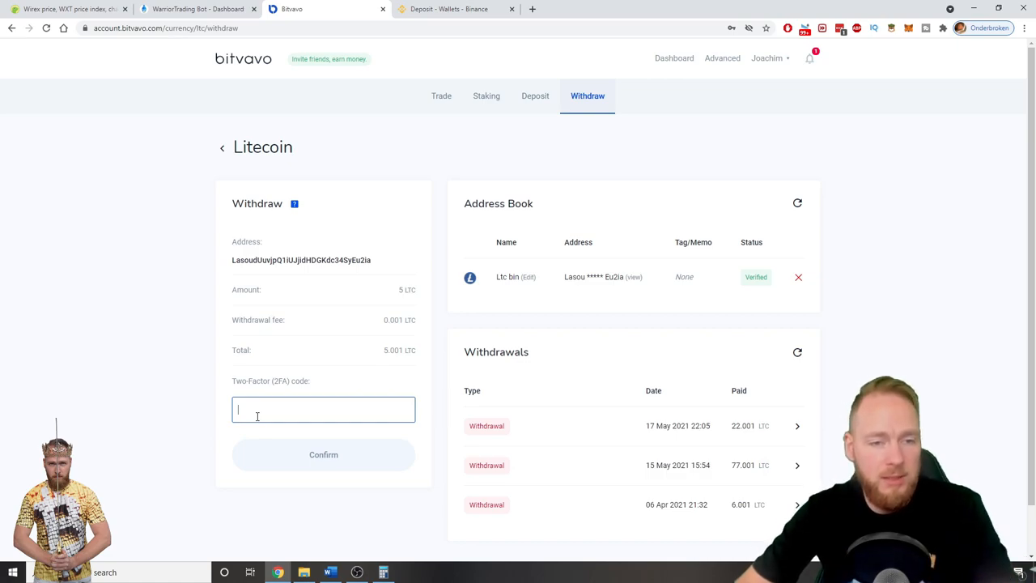
click(323, 454)
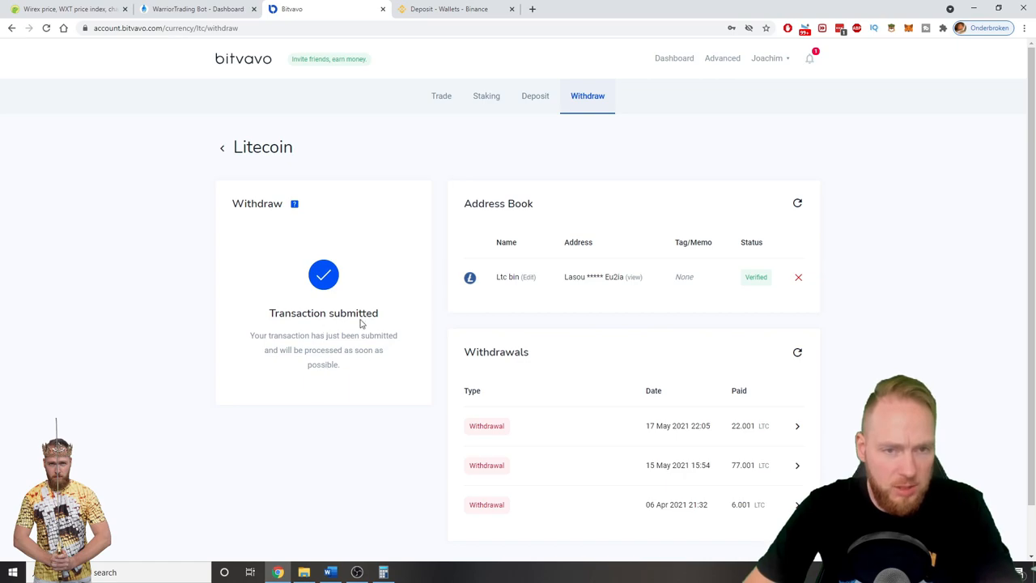
mouse_move(300, 302)
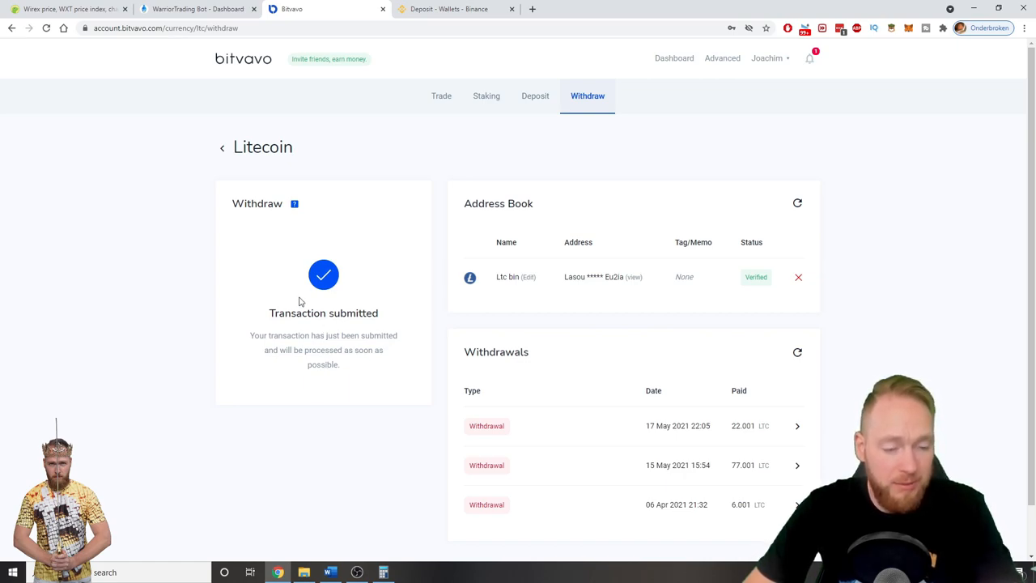
mouse_move(363, 275)
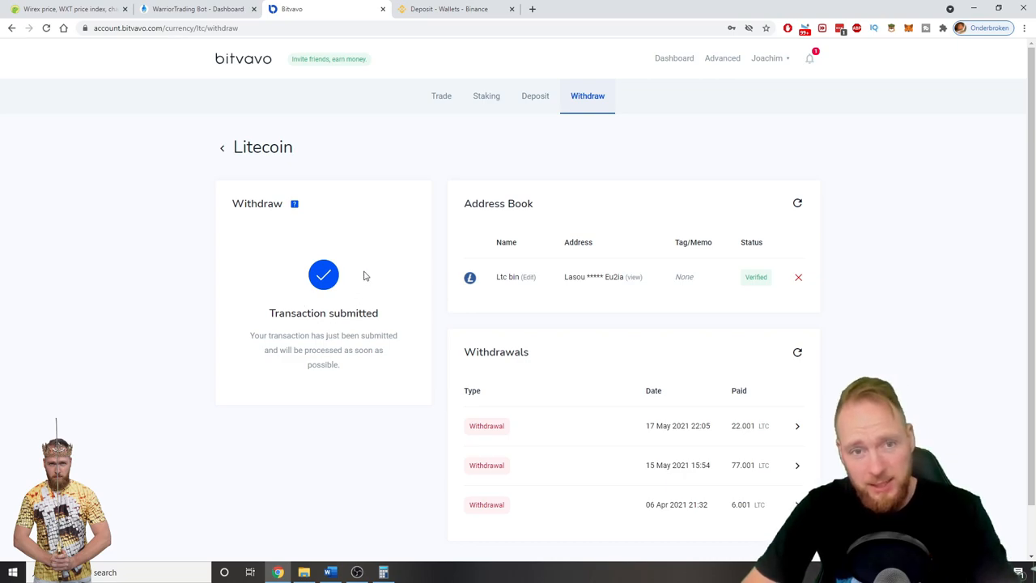
mouse_move(369, 272)
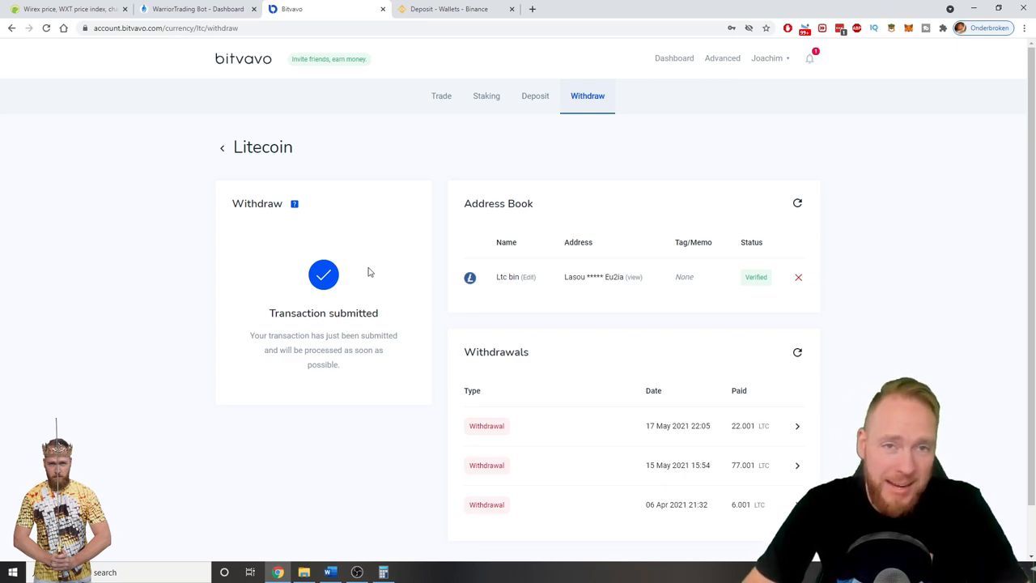
mouse_move(368, 261)
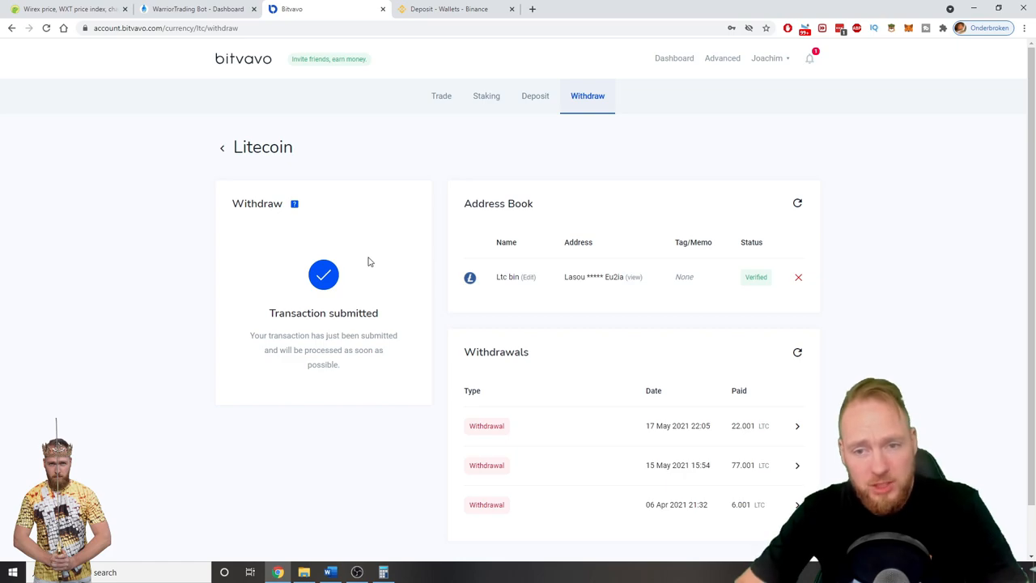
Filter the Binance wallet to ltc, showing the received 5.00016797 LTC.
click(456, 9)
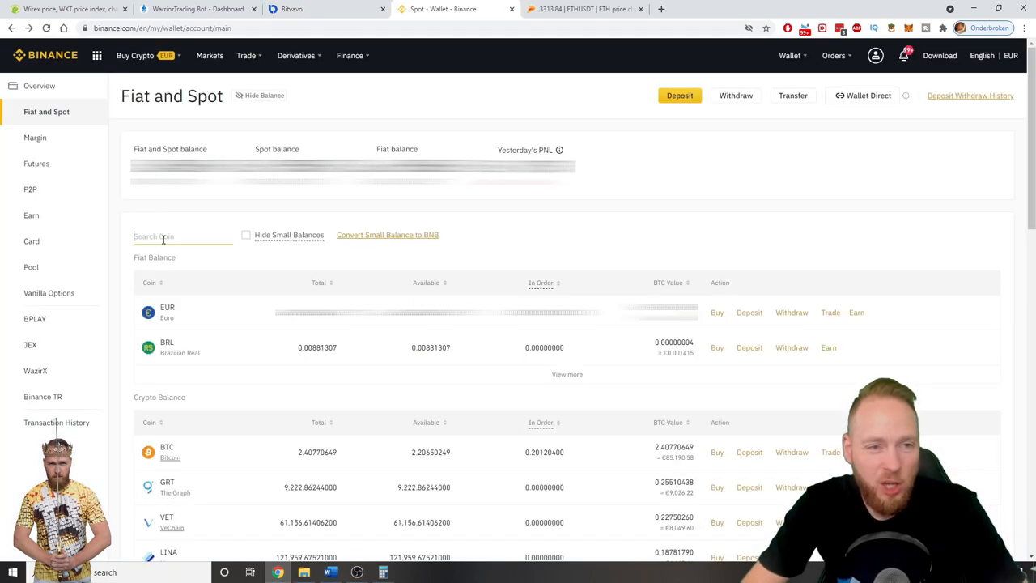
text(ltc)
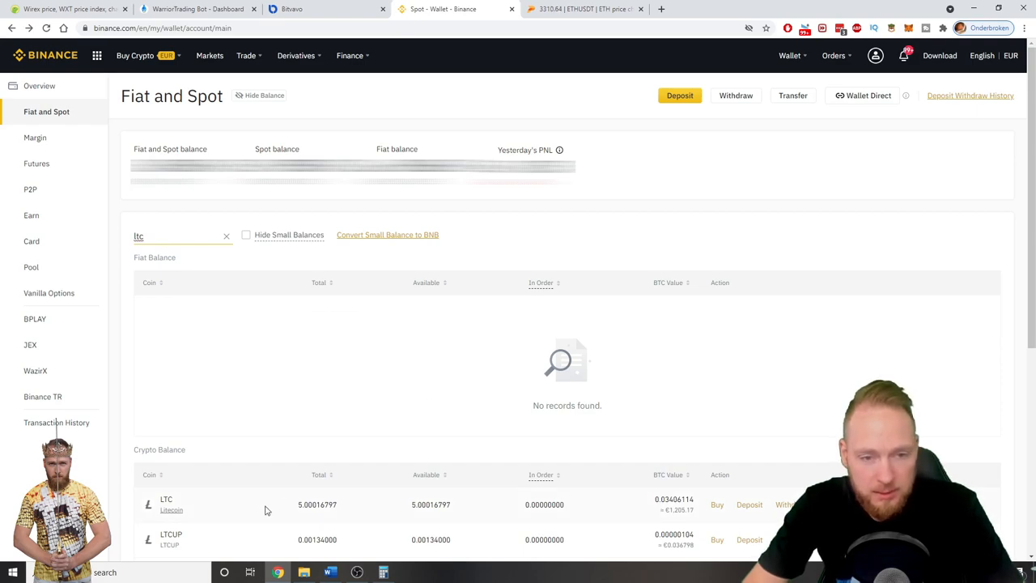
mouse_move(713, 513)
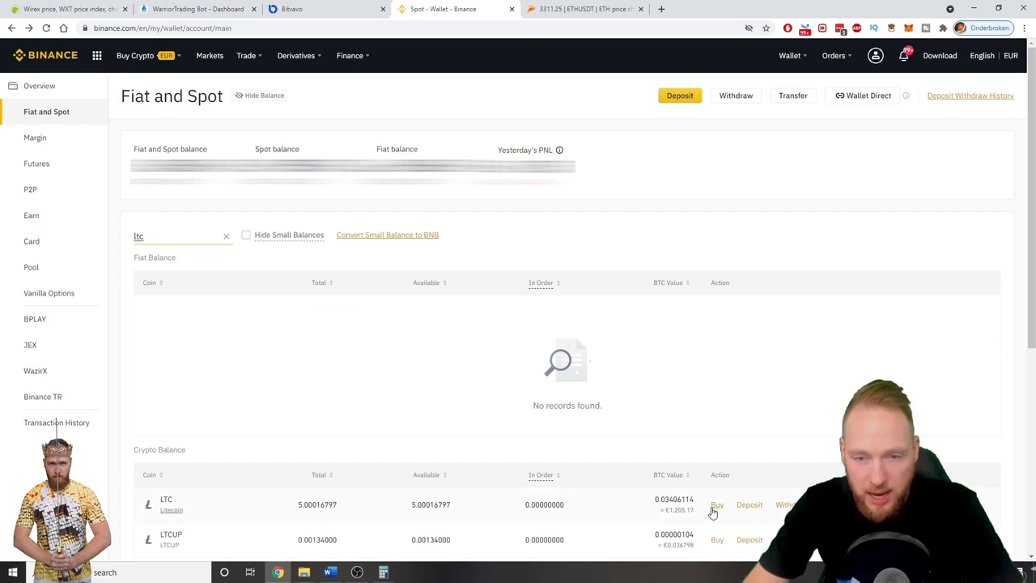
mouse_move(158, 510)
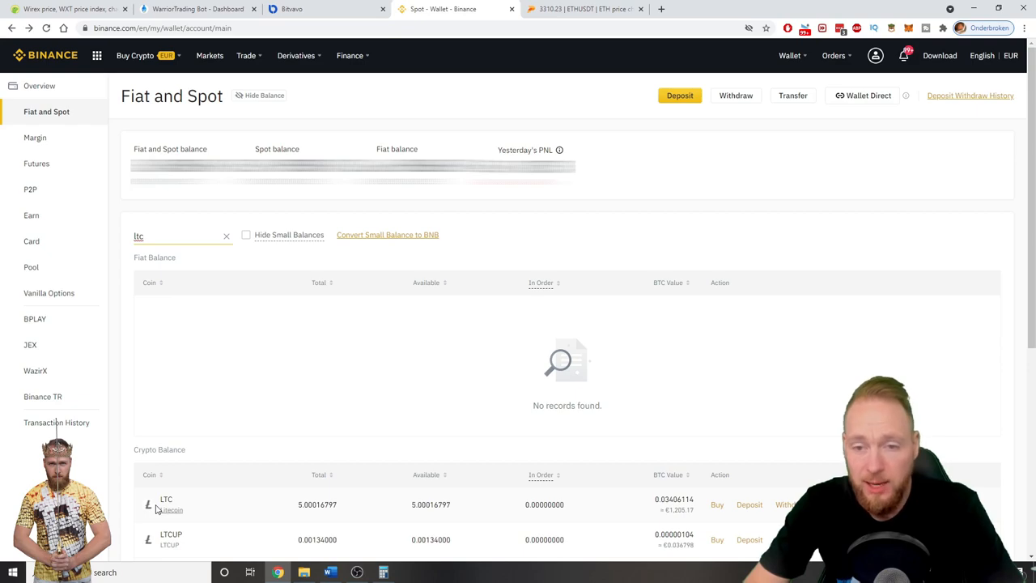
mouse_move(231, 509)
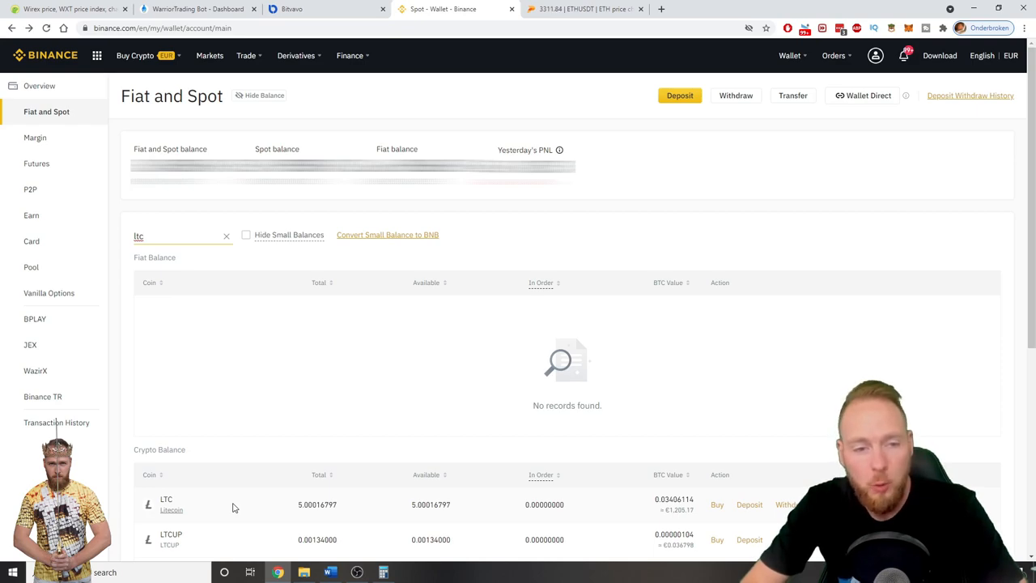
mouse_move(636, 485)
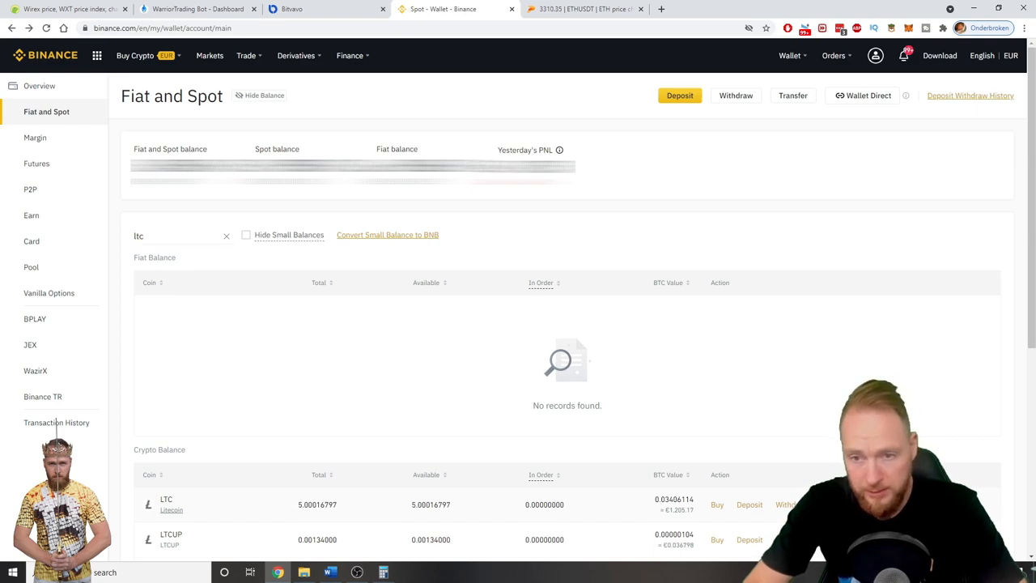
scroll(down, 3)
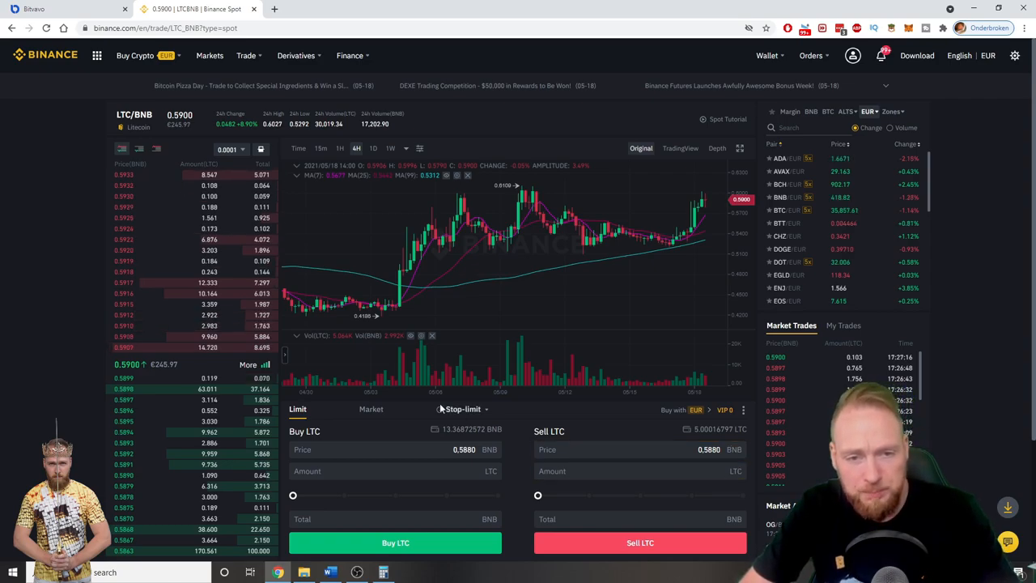
Market-sell 5 LTC on LTC/BNB, leaving 0.00016797 LTC and about 16.3168 BNB.
click(370, 409)
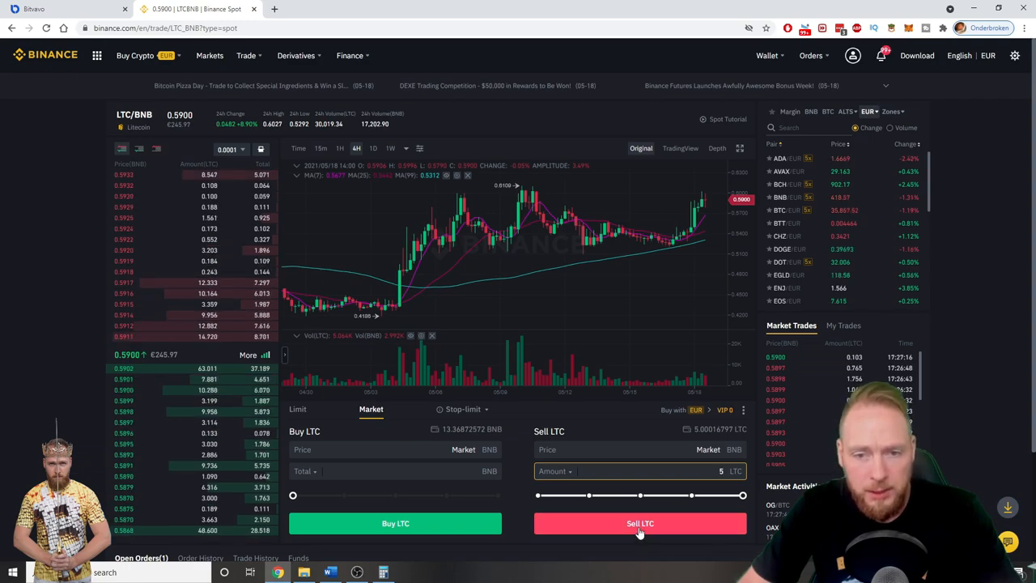
click(640, 523)
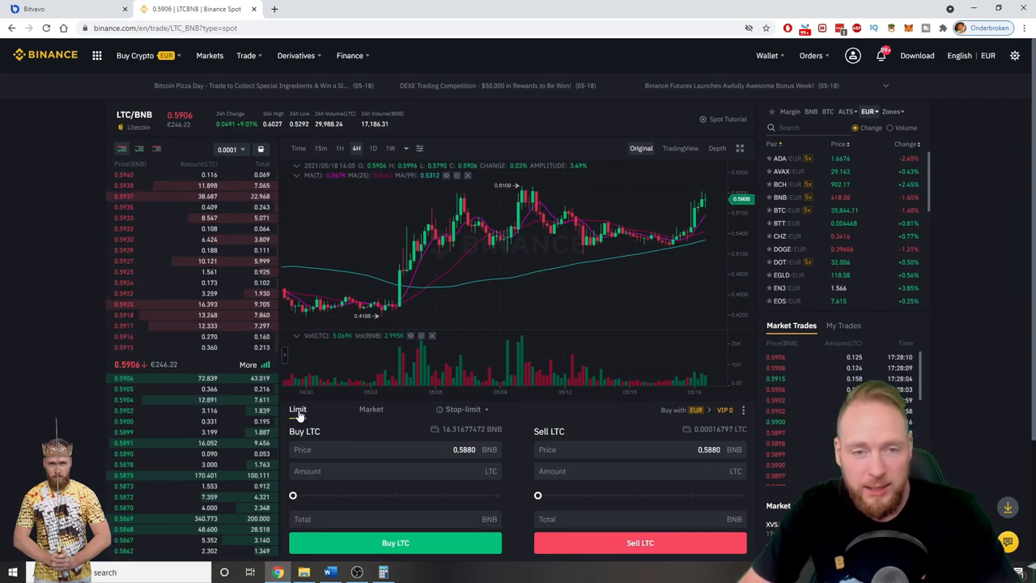
Return the order form to limit orders with the pair list filtered to ltc.
click(381, 471)
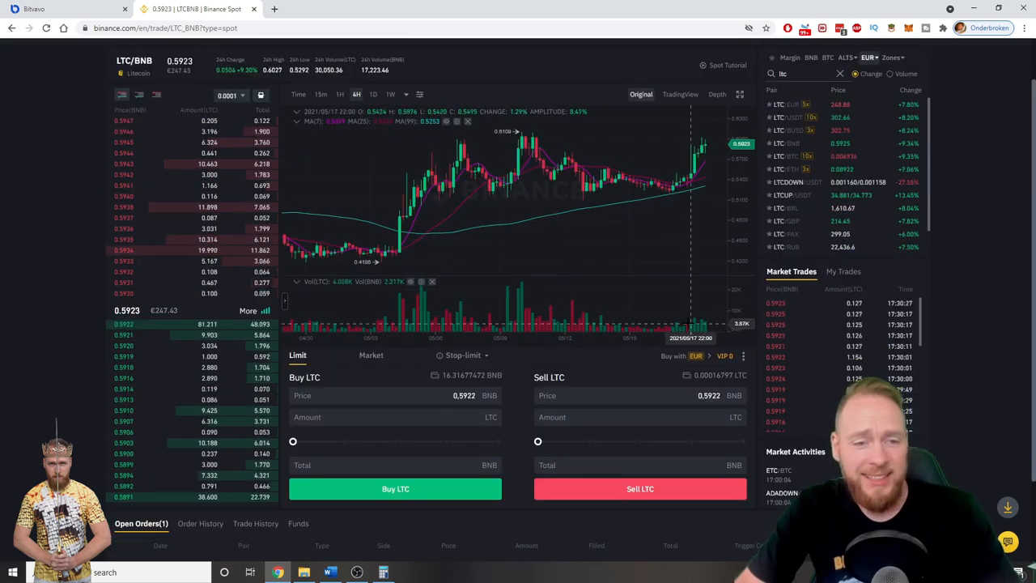
Show the order history listing the 5 LTC market sell at 0.5902 for 2.951 BNB.
scroll(down, 3)
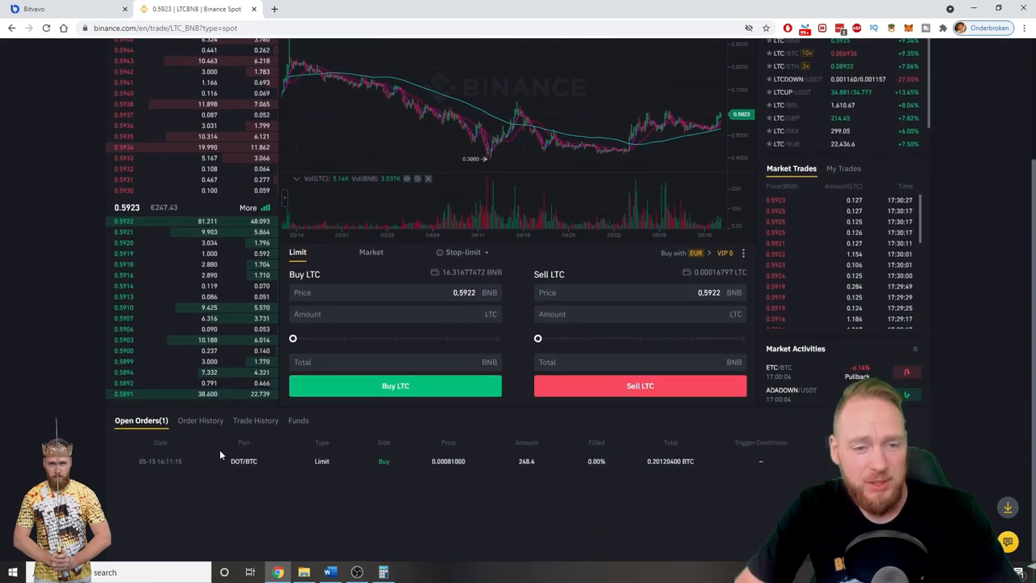
click(200, 420)
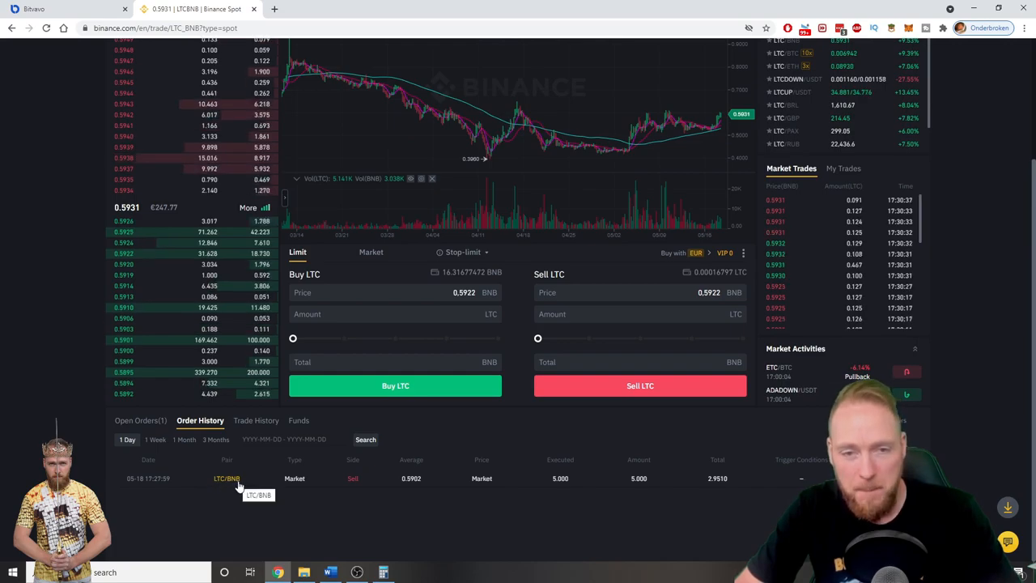
mouse_move(521, 462)
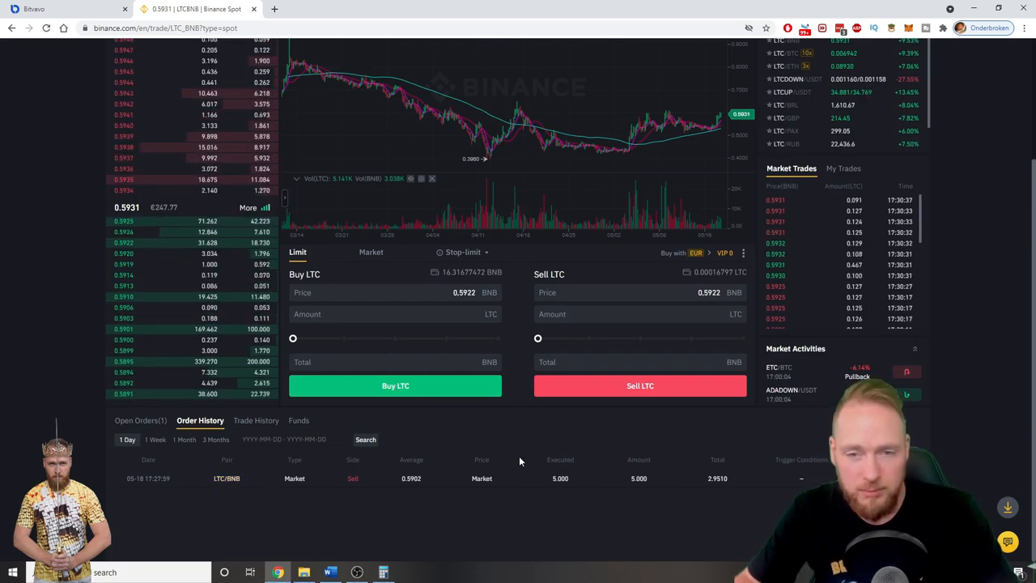